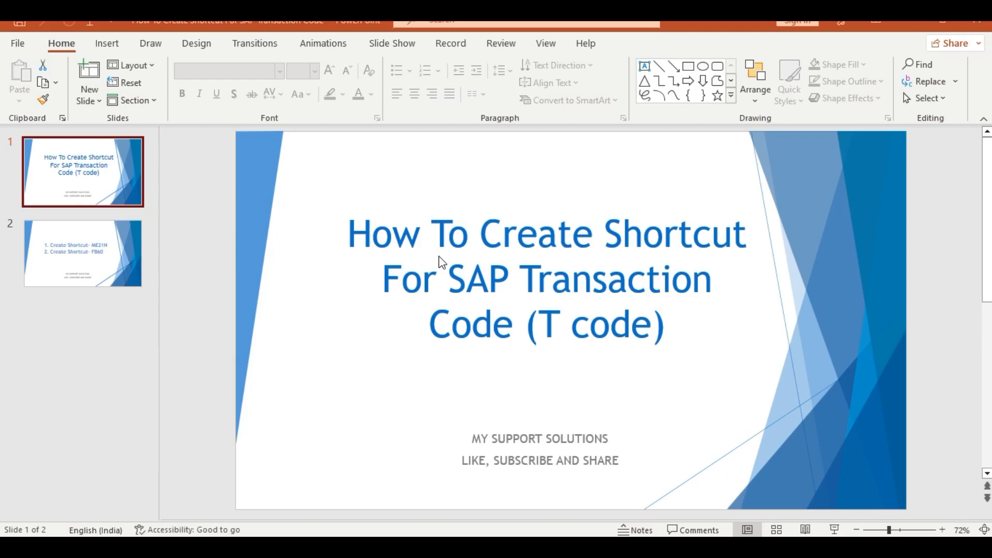
mouse_move(631, 304)
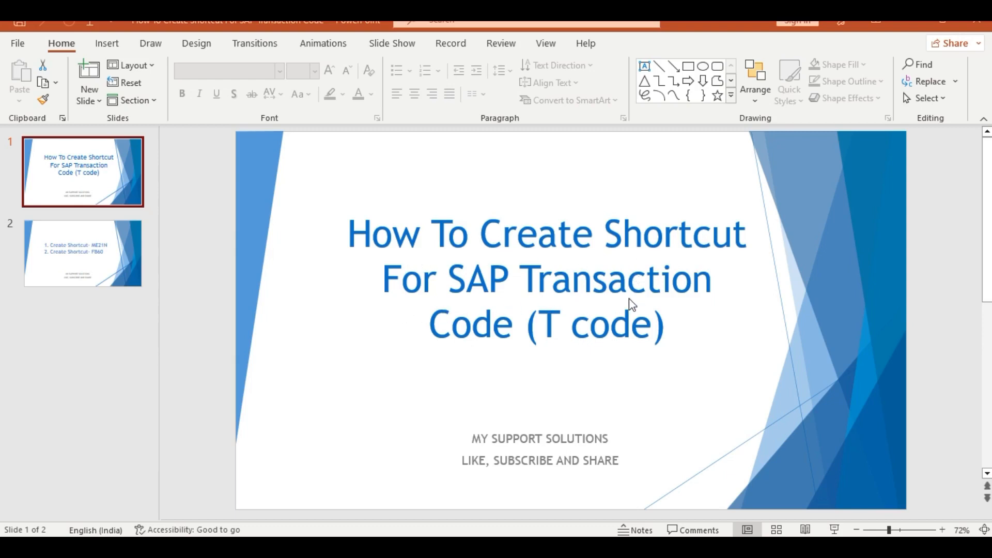
mouse_move(607, 362)
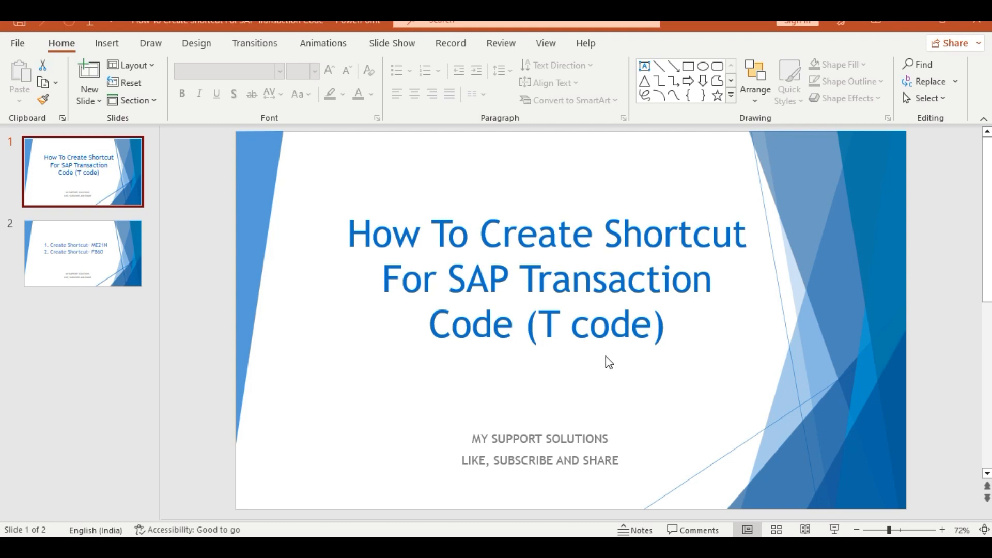
Show slide 2, the agenda listing shortcuts to create for ME21N and FB60.
click(82, 253)
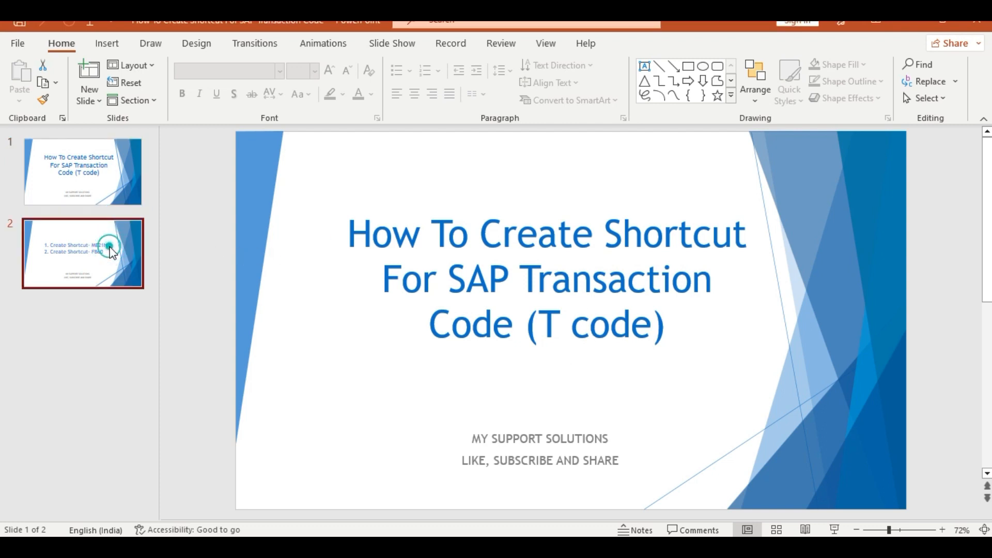
click(83, 253)
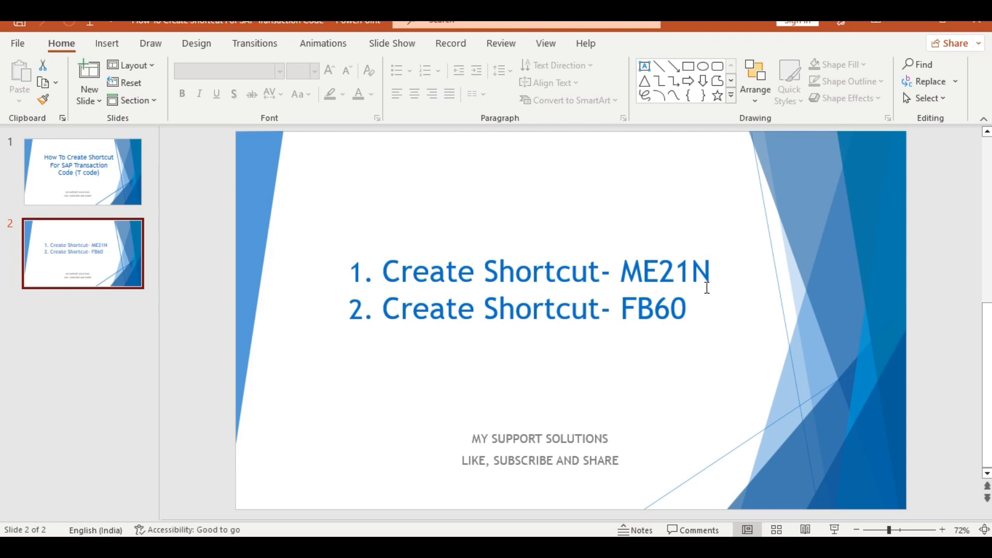
mouse_move(634, 340)
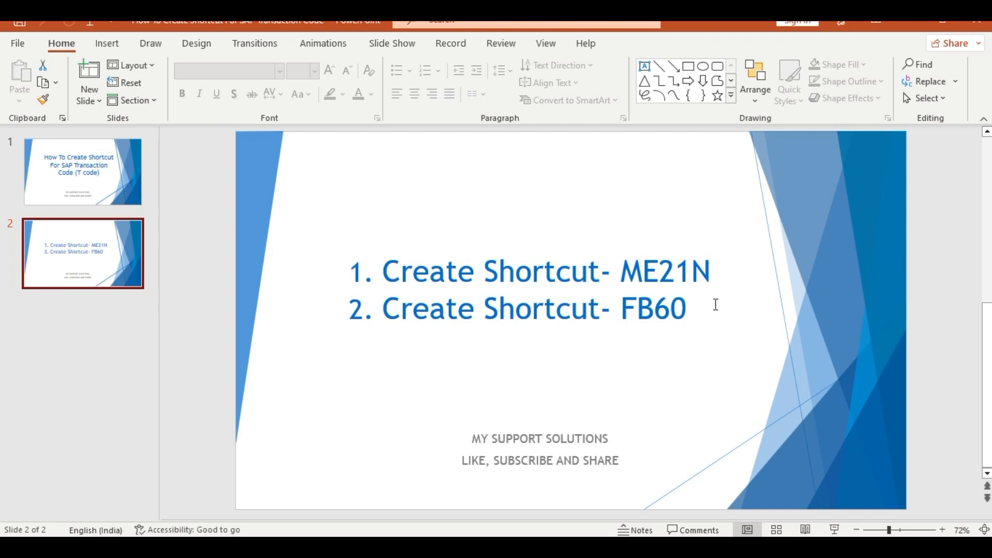
mouse_move(672, 304)
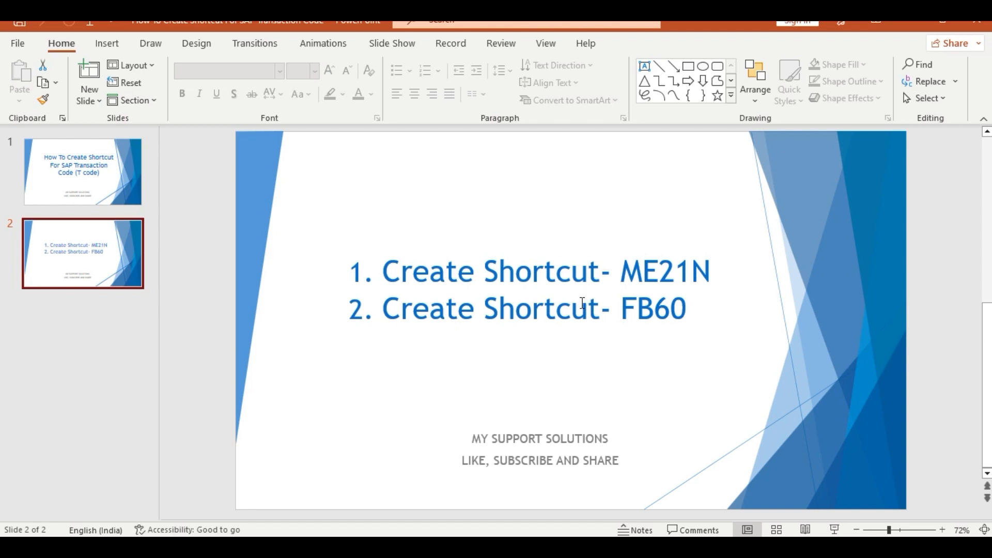
mouse_move(625, 272)
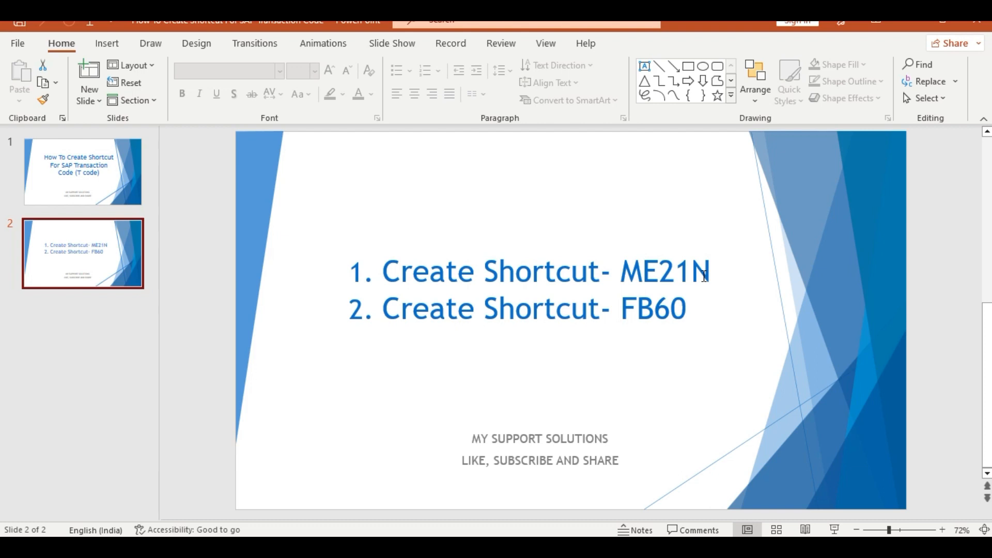
mouse_move(596, 526)
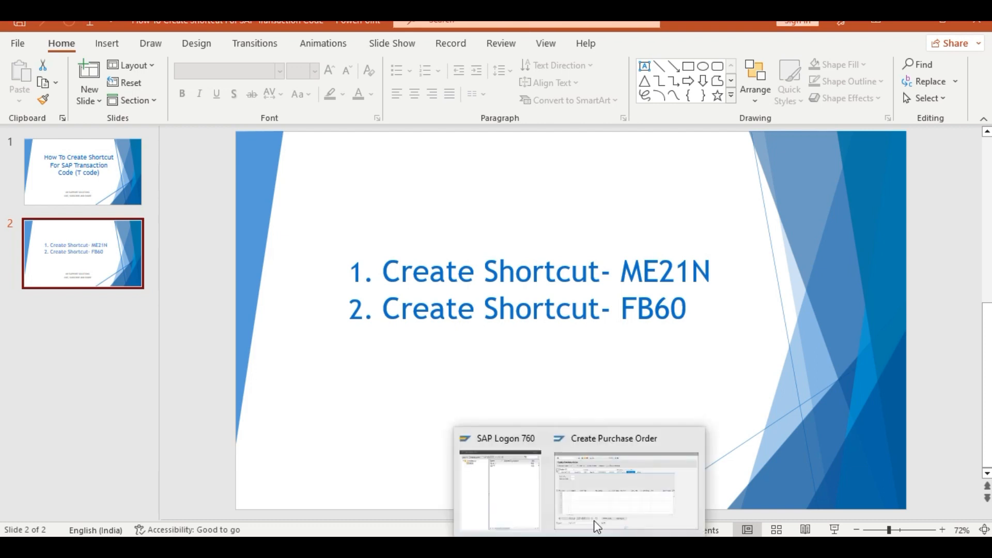
Bring the SAP GUI Create Purchase Order window to the front from the taskbar.
click(625, 490)
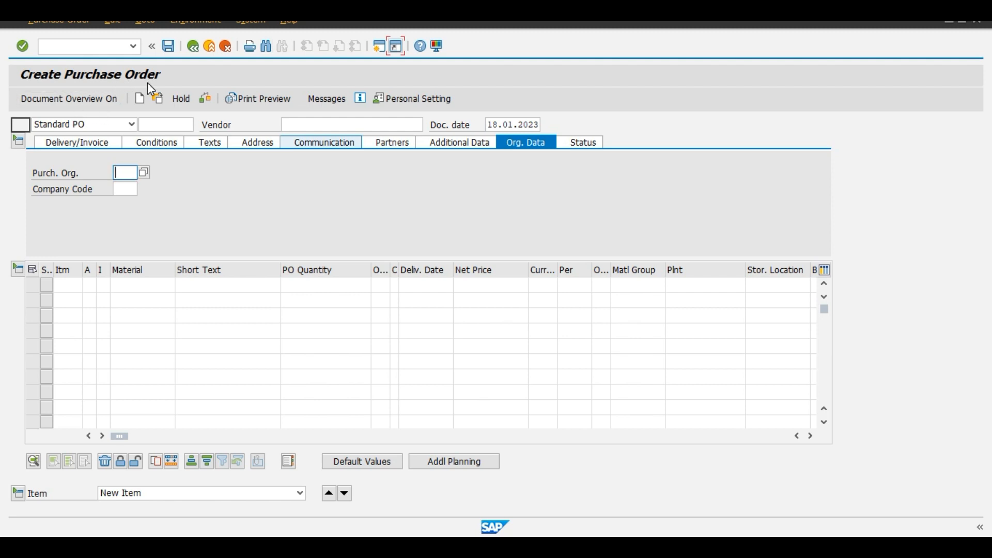
mouse_move(350, 103)
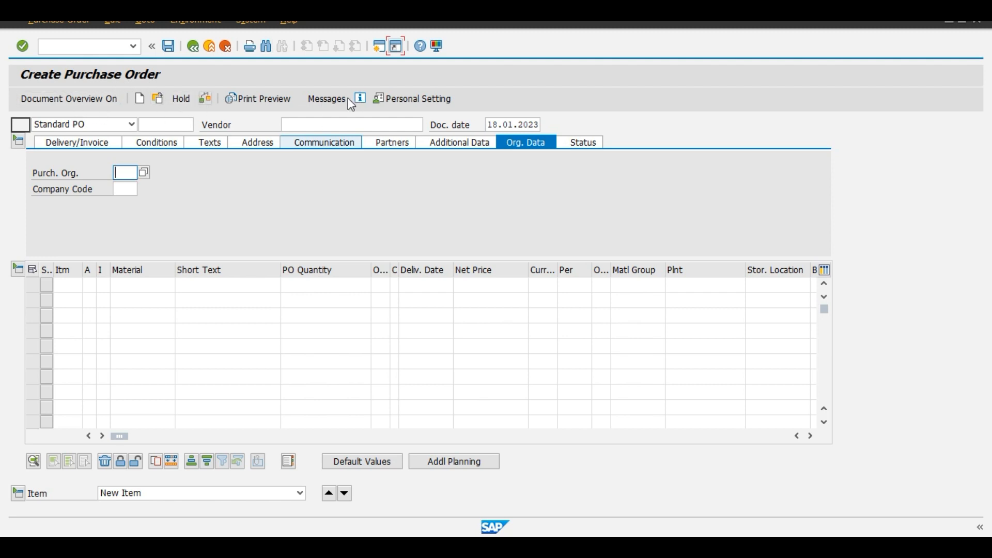
mouse_move(396, 45)
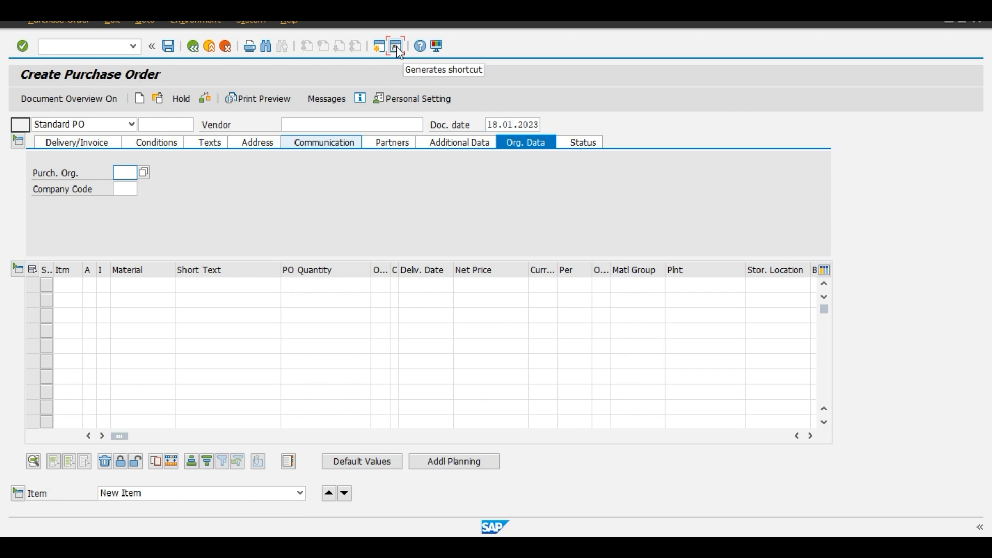
Generate a desktop shortcut for transaction ME21N, keeping the default title and Desktop location, and confirm.
click(396, 46)
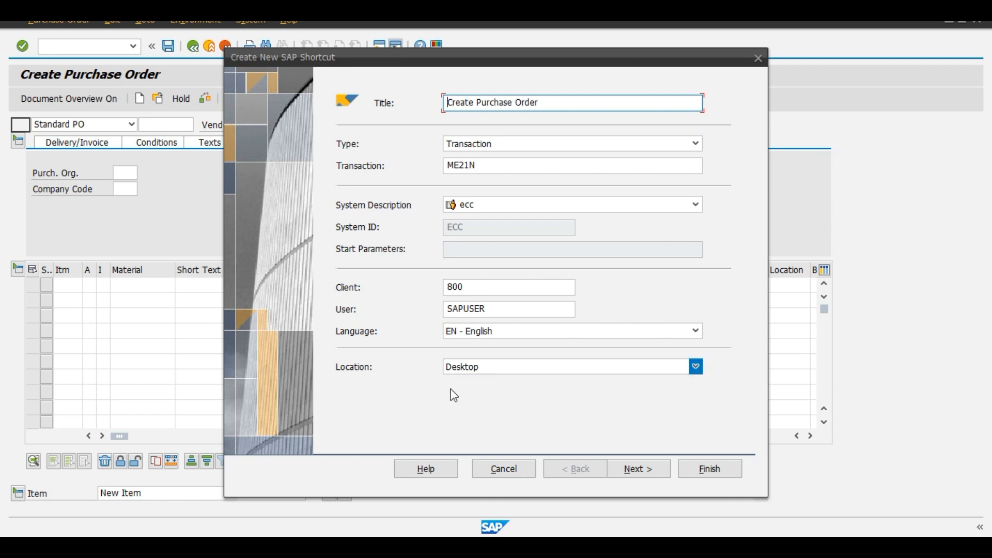
mouse_move(474, 385)
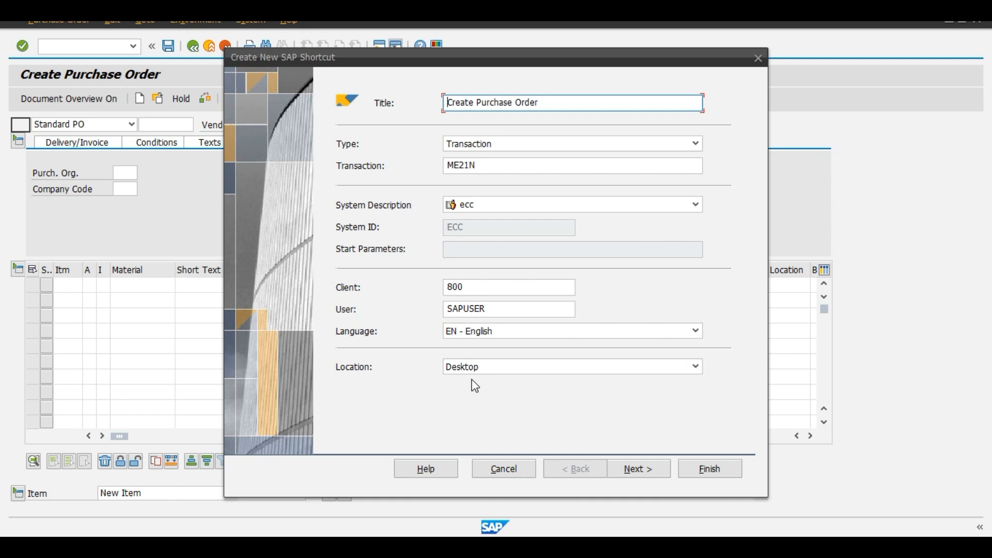
click(638, 469)
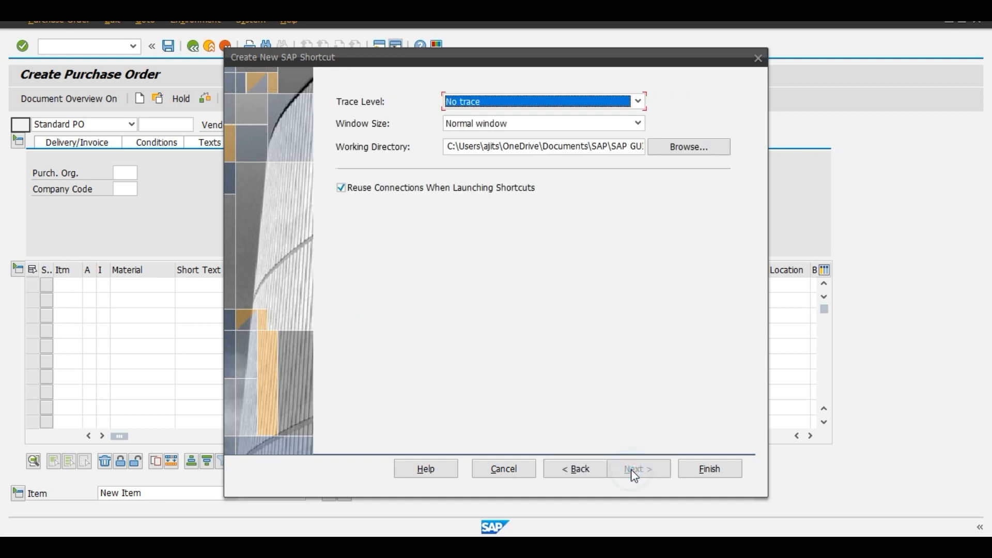
click(709, 468)
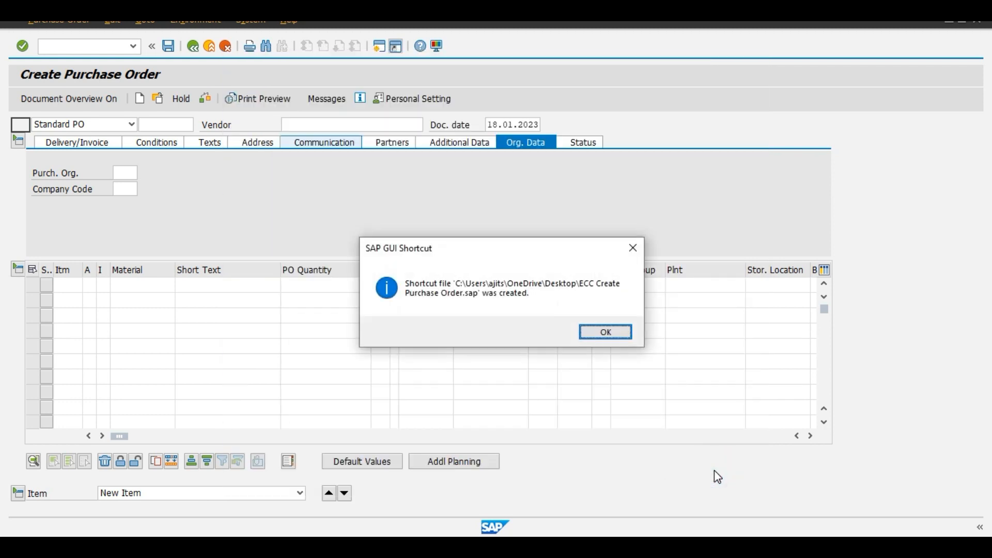
mouse_move(539, 311)
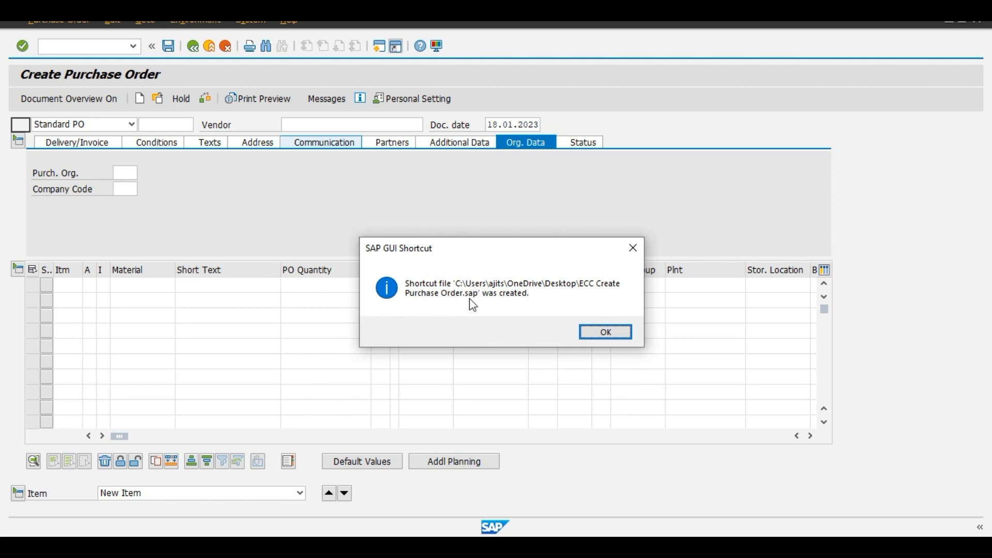
click(604, 332)
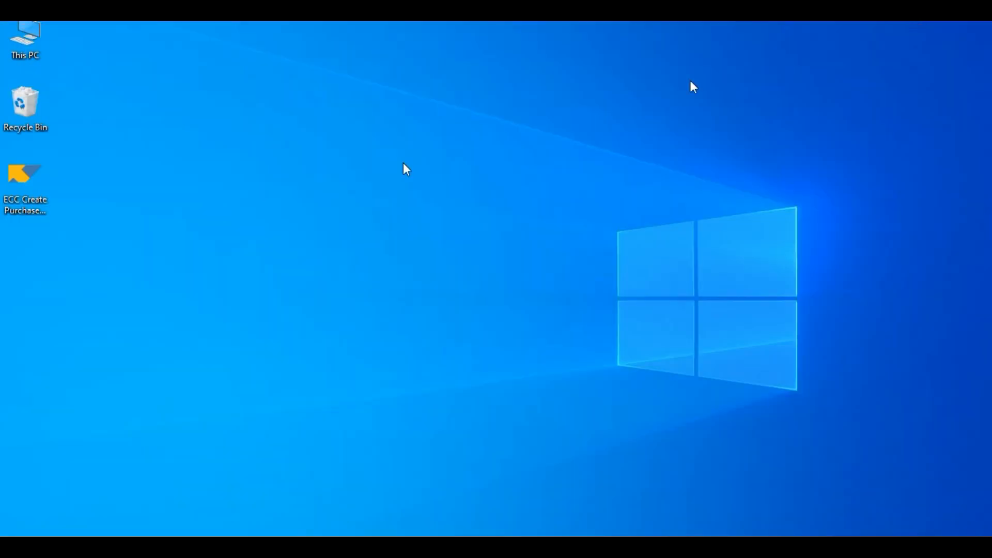
Launch the ECC Create Purchase Order desktop shortcut and allow the SAP GUI Security logon warning.
click(25, 184)
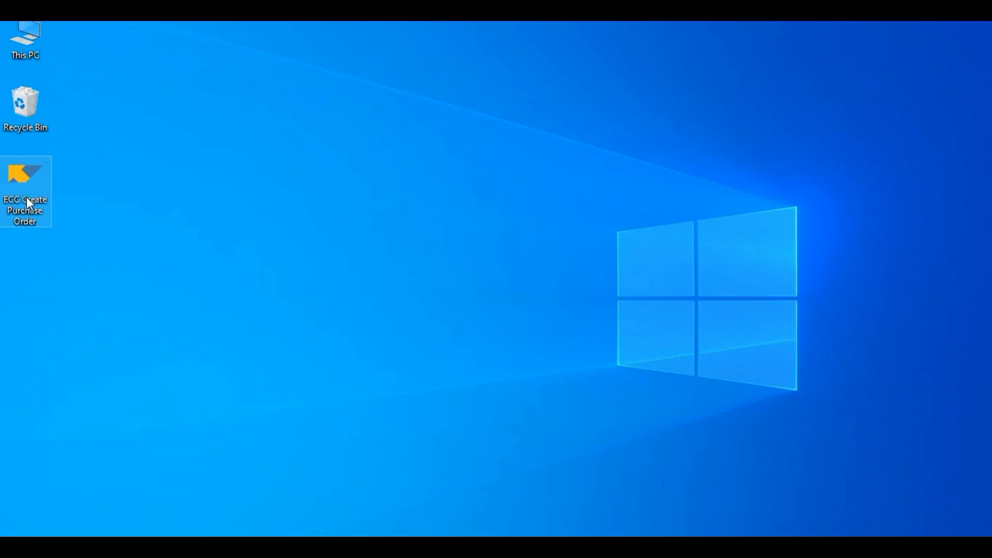
mouse_move(281, 213)
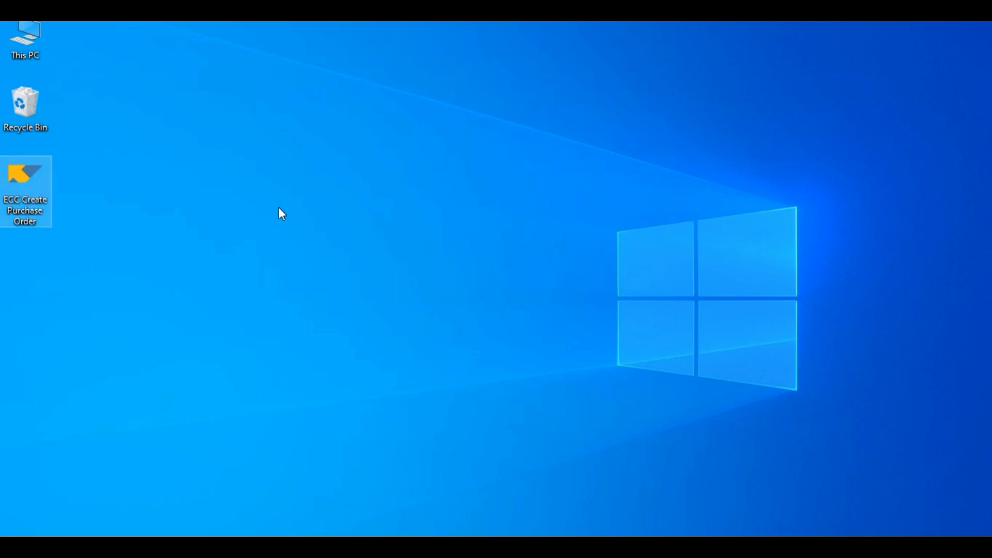
double_click(25, 184)
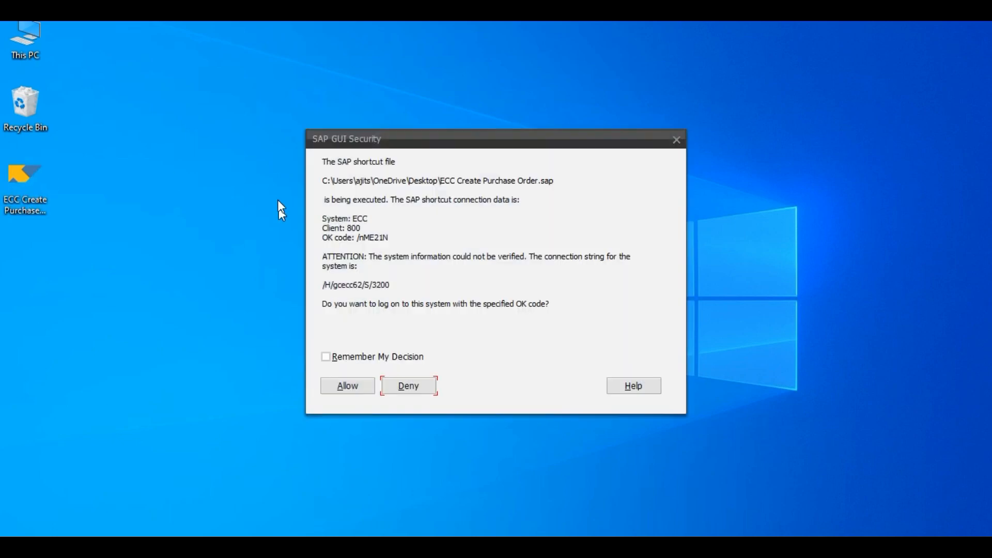
mouse_move(366, 404)
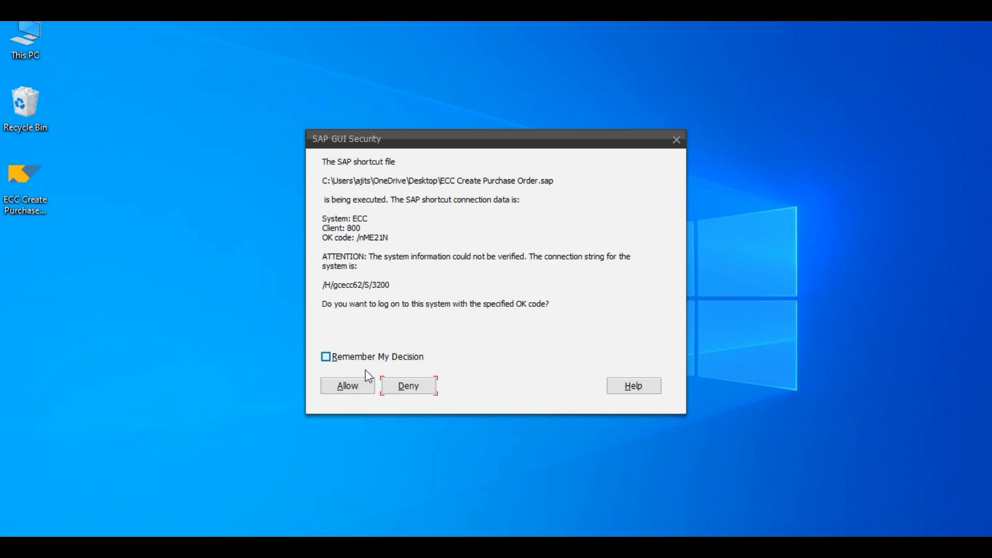
click(347, 386)
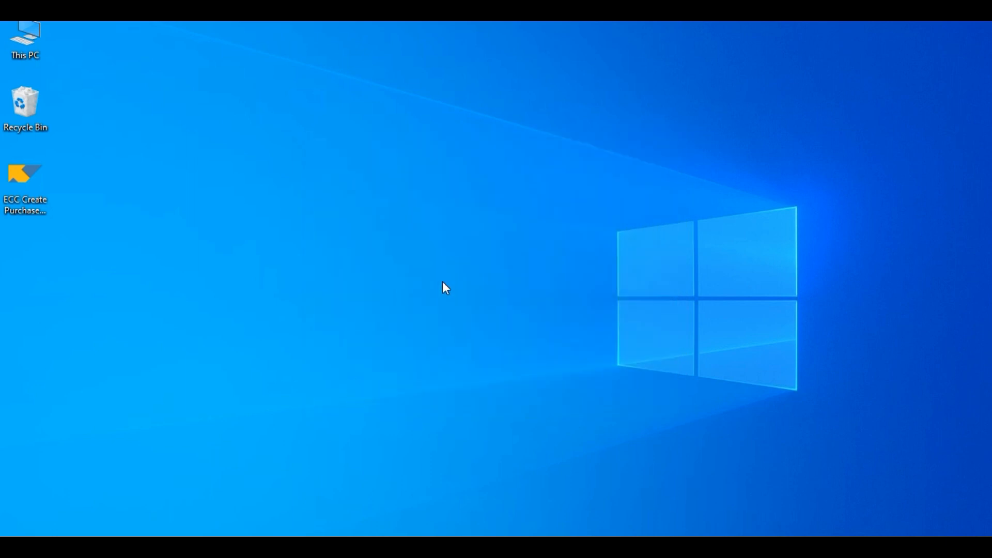
double_click(25, 176)
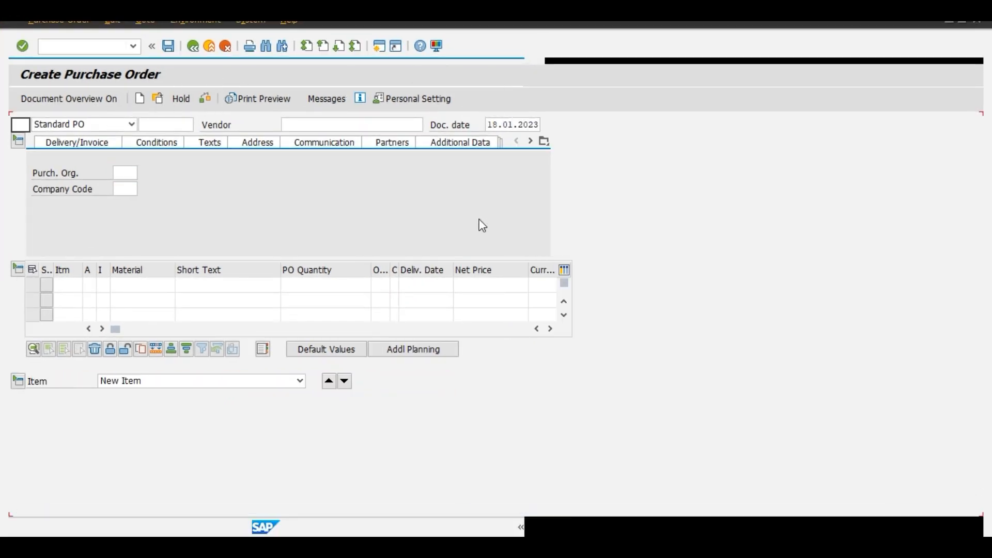
Maximize the purchase order window, then log off SAP GUI and return to the desktop shortcut.
click(125, 172)
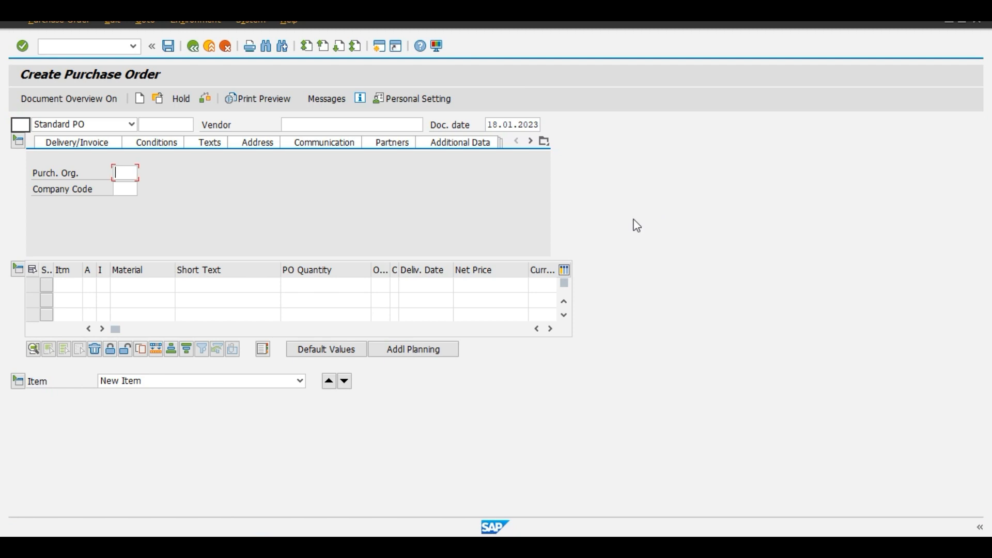
click(524, 141)
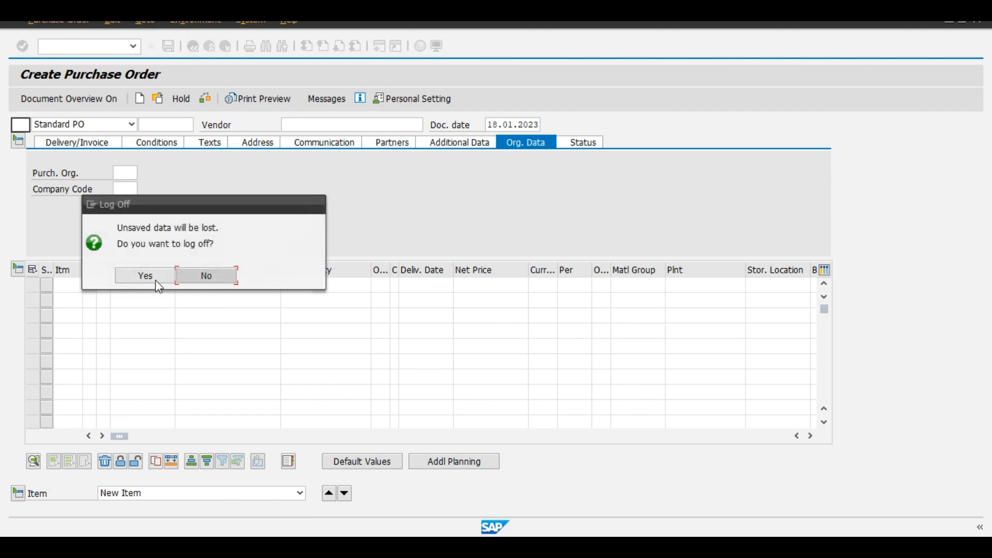
click(145, 275)
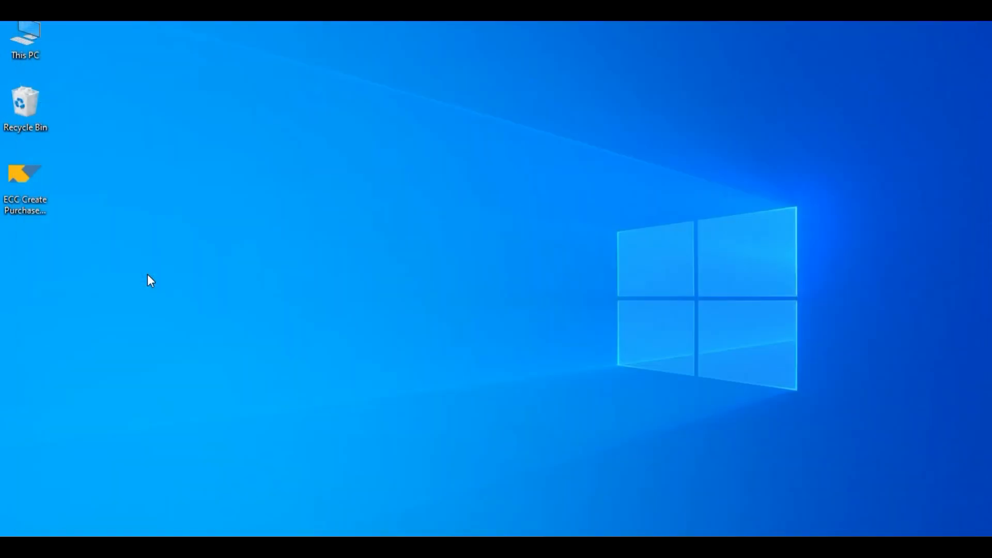
mouse_move(151, 262)
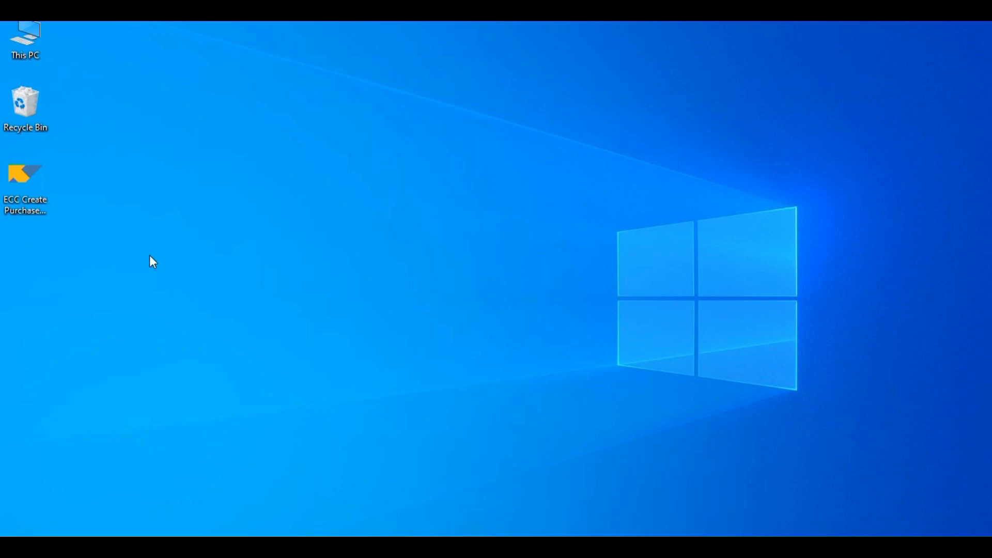
click(24, 173)
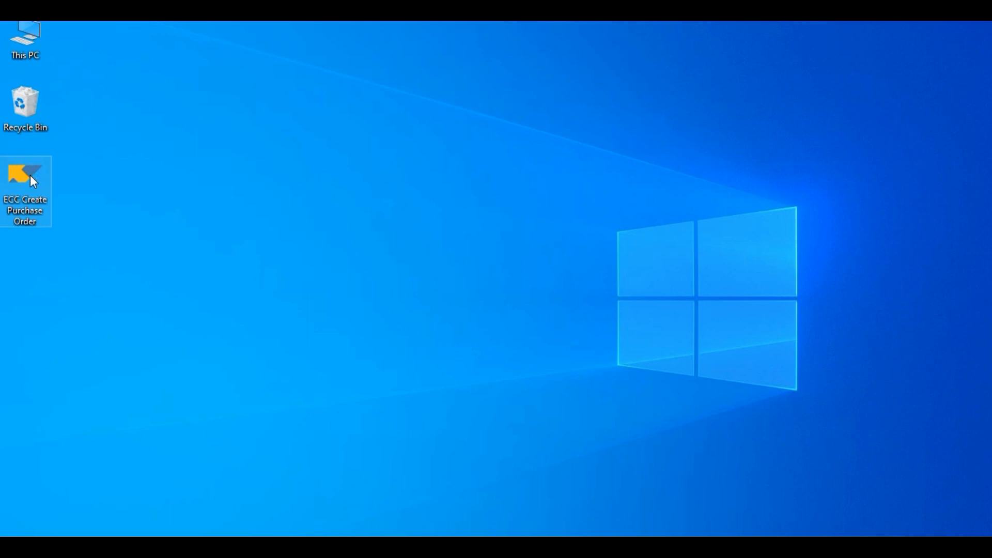
Relaunch the ECC Create Purchase Order shortcut and log on with user name and password.
double_click(24, 177)
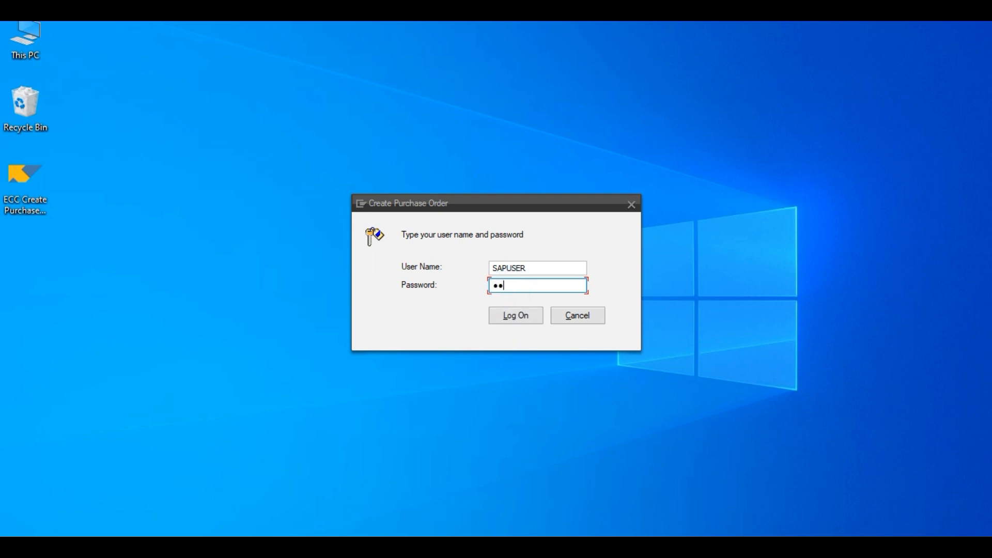
text(password)
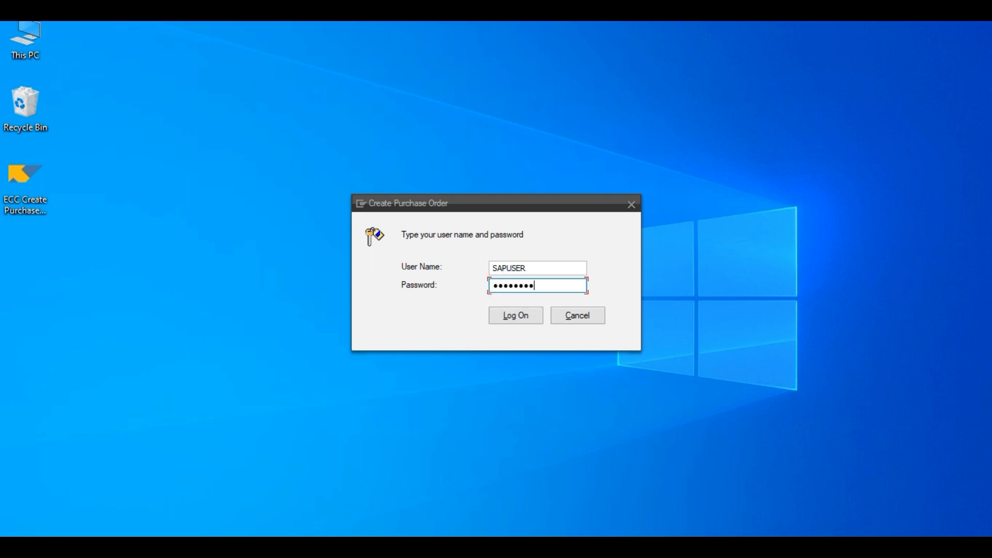
click(514, 315)
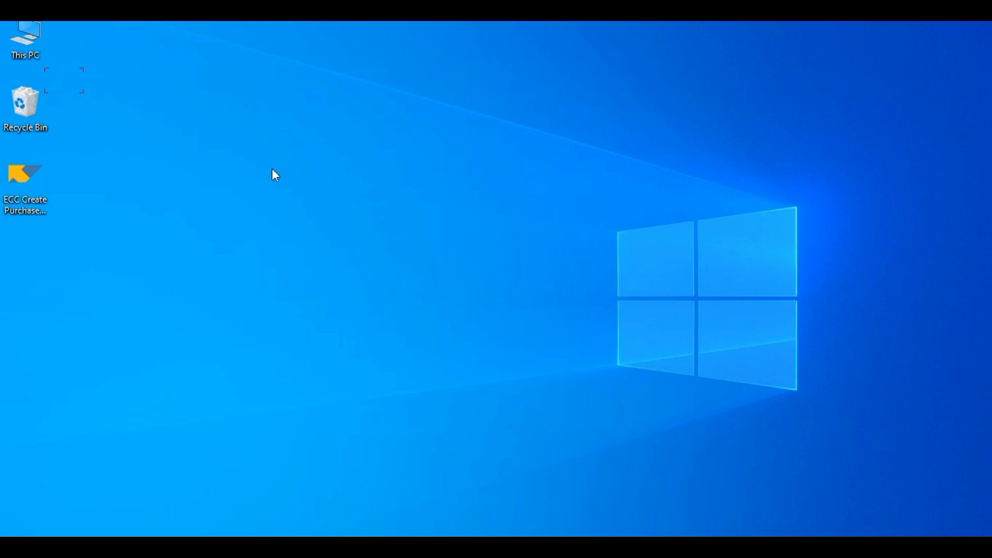
mouse_move(297, 210)
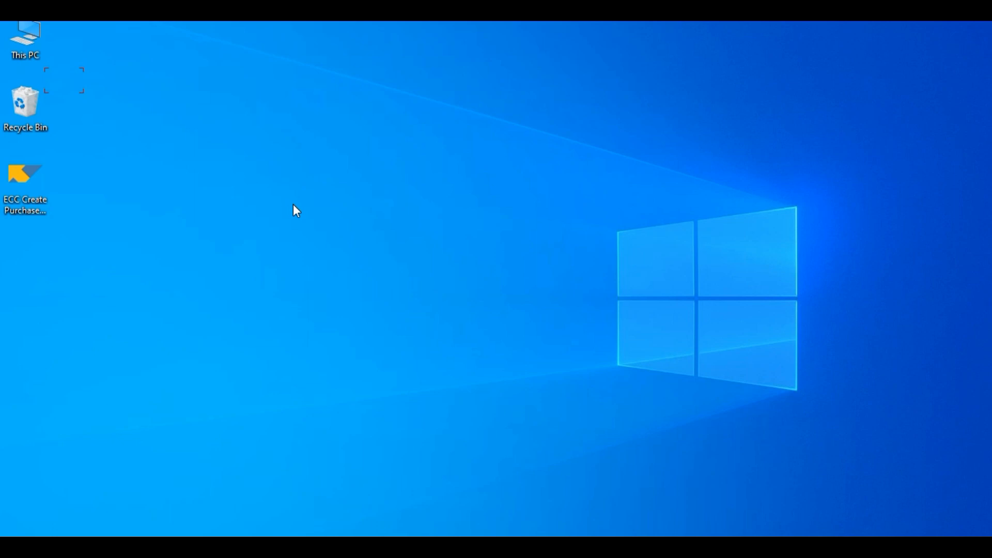
Maximize the Create Purchase Order window and enter /n in the command field to return to SAP Easy Access.
double_click(24, 173)
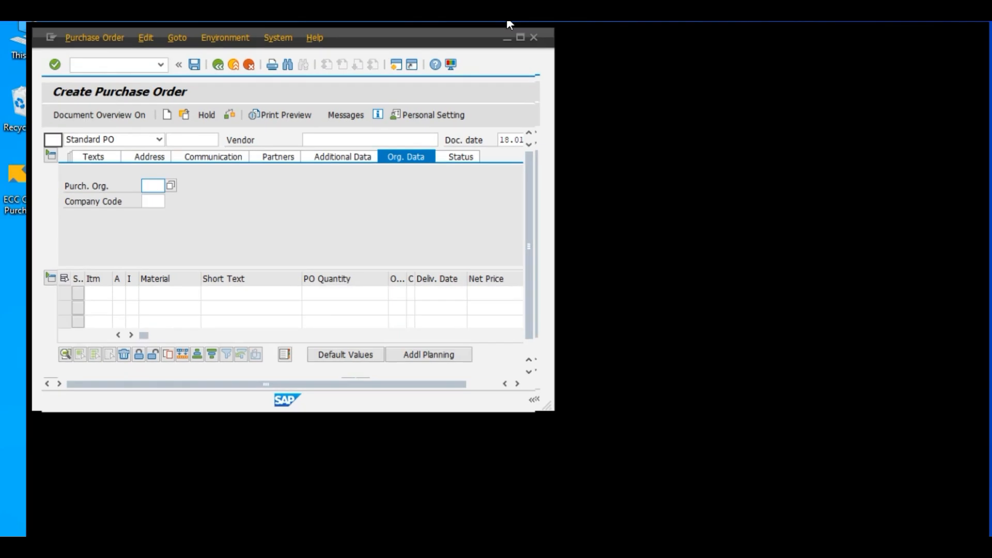
click(520, 37)
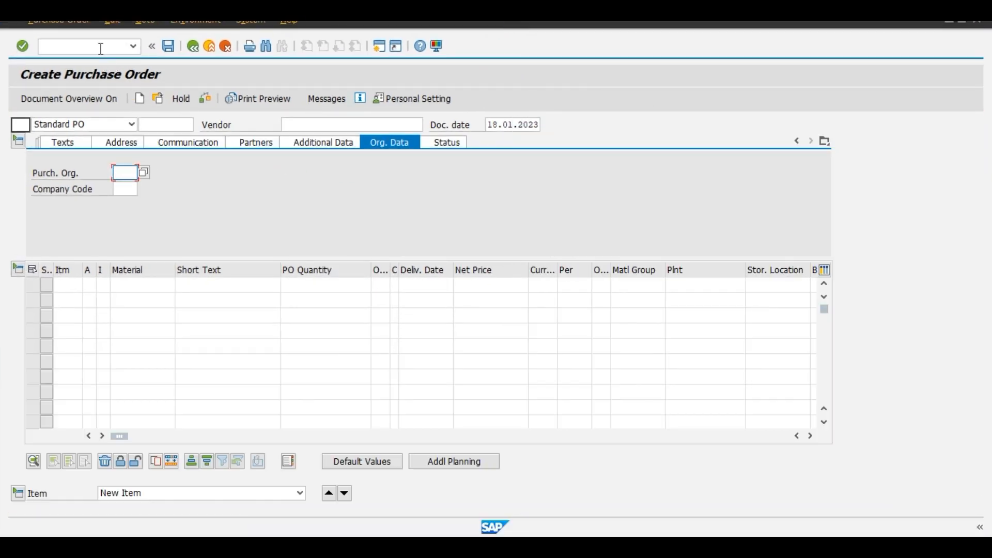
click(69, 46)
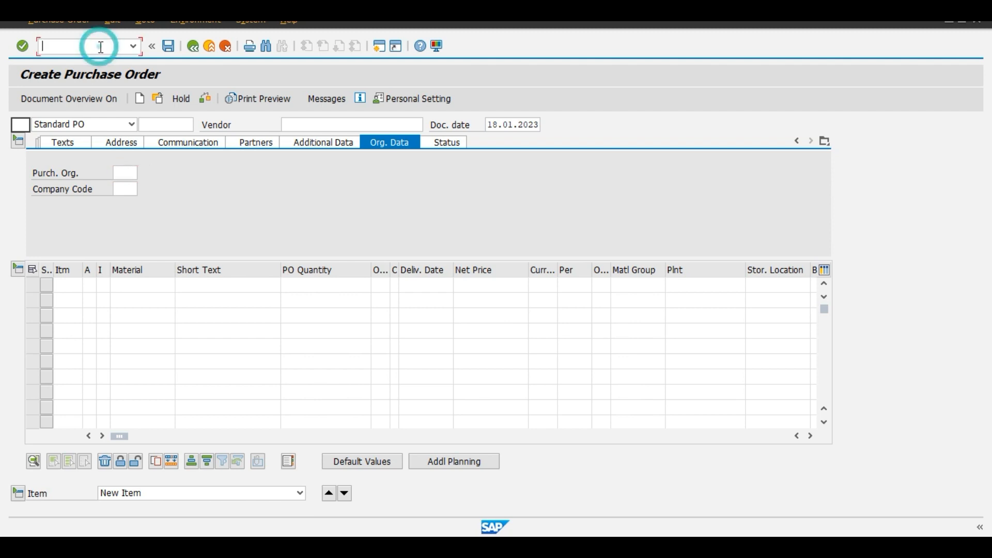
text(/n)
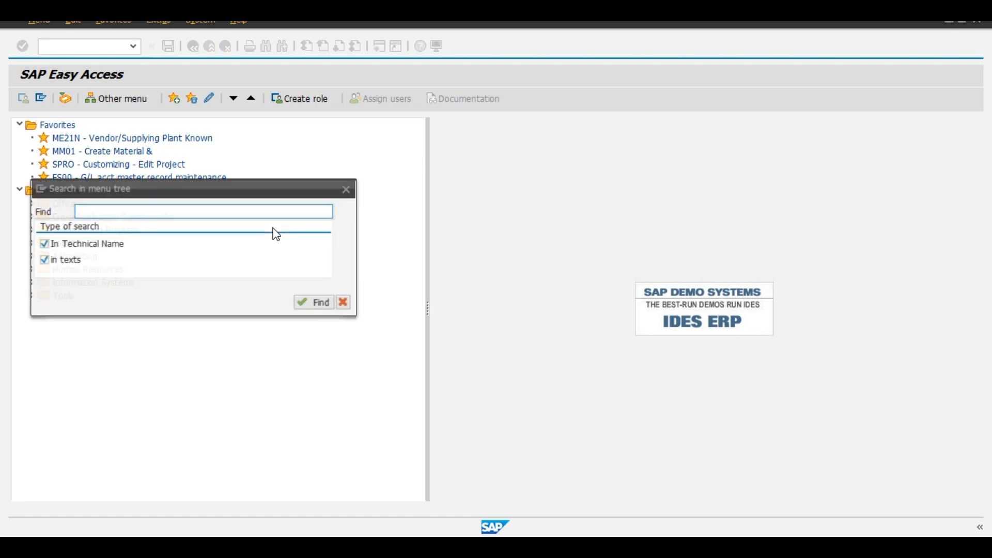
Search the Easy Access menu tree for fb60, expanding to Accounts Payable Document Entry with FB60 - Invoice.
text(f)
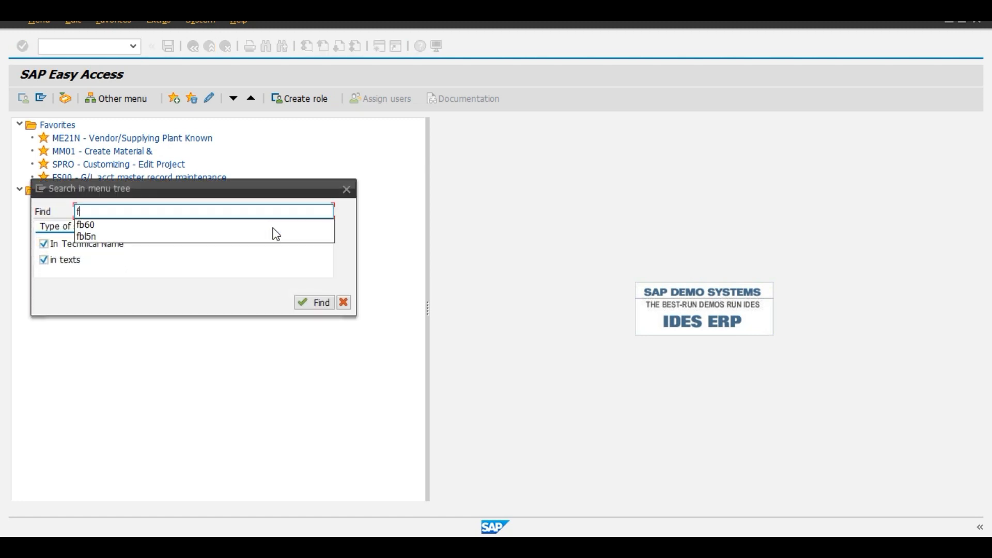
click(86, 224)
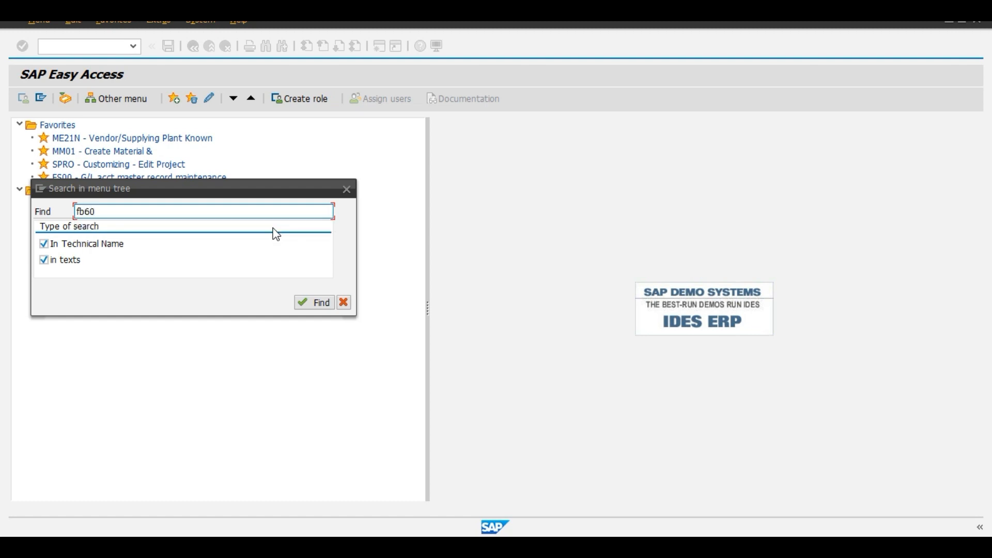
click(315, 301)
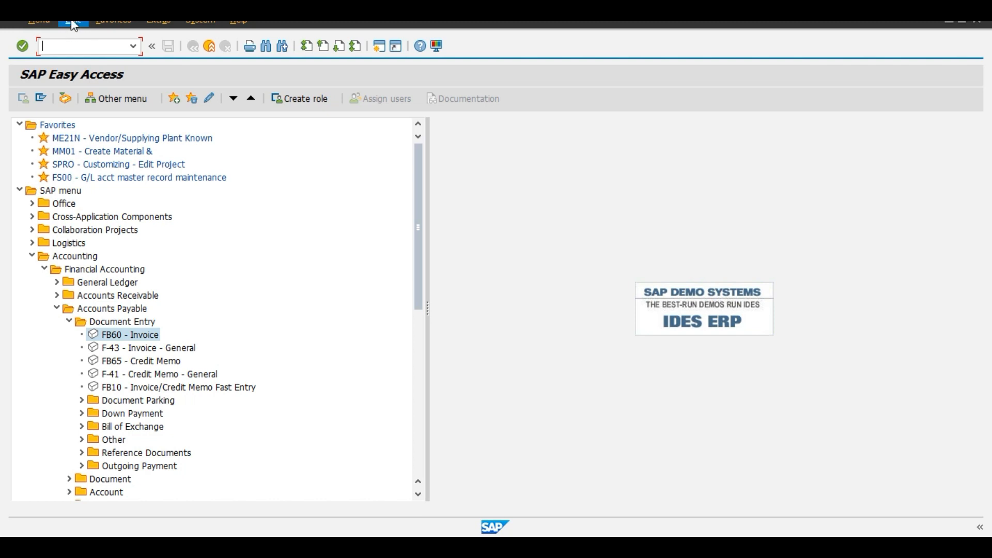
Create a desktop shortcut for FB60 Invoice via Edit > Create shortcut, allowing the file-save security prompt without remembering it.
click(72, 20)
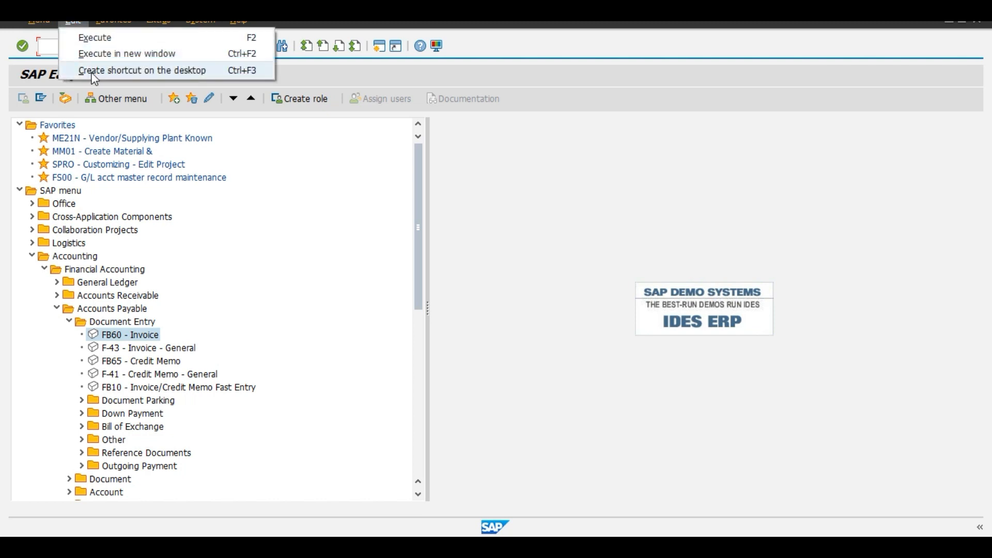
click(142, 70)
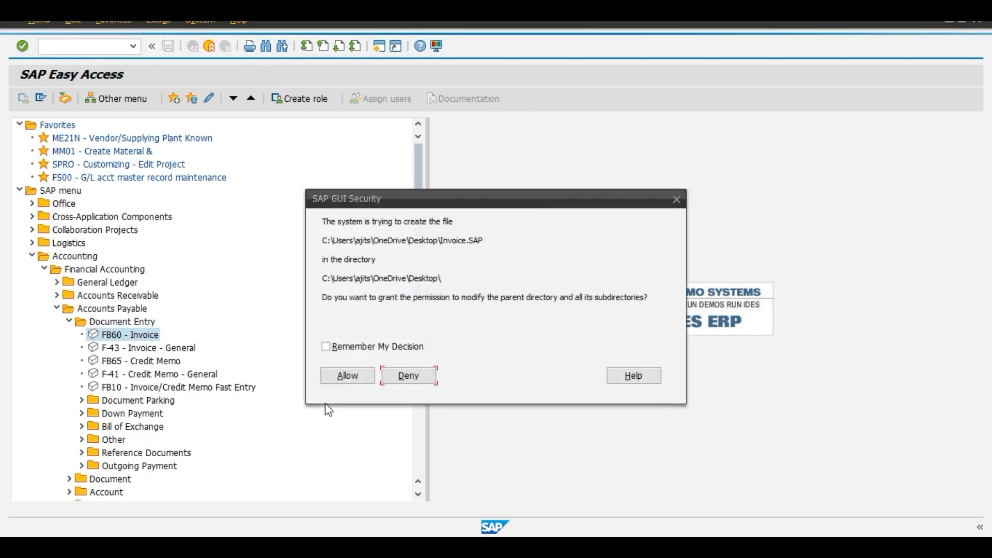
click(325, 346)
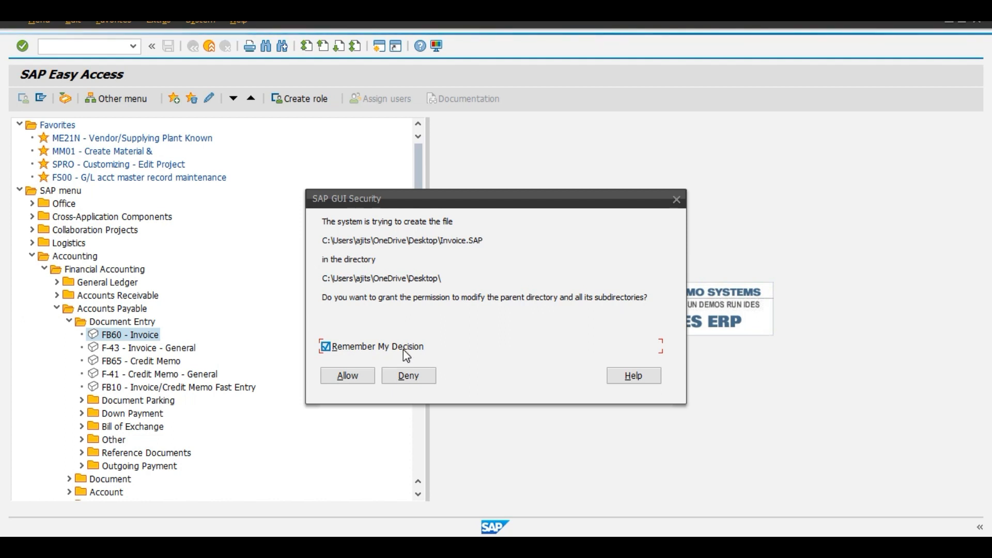
click(326, 346)
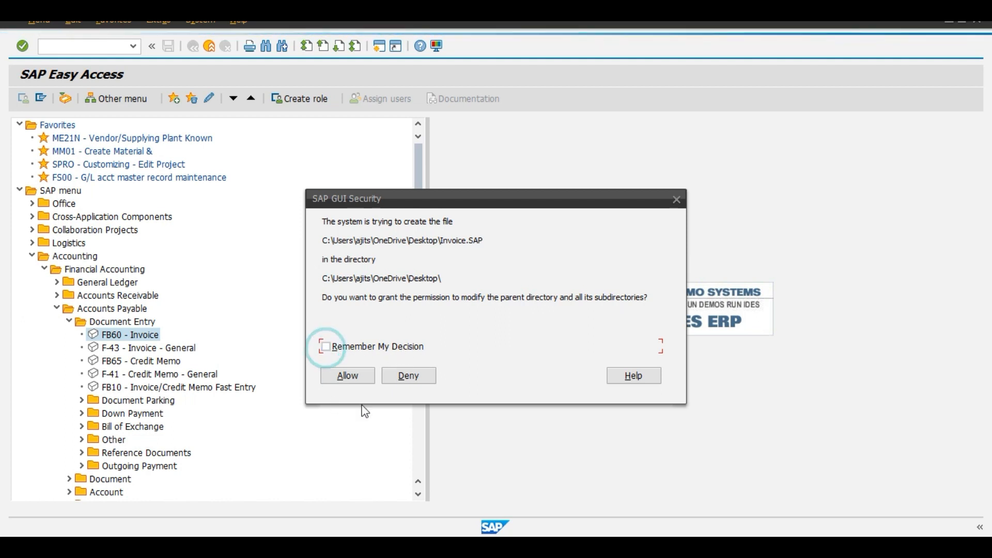
click(347, 375)
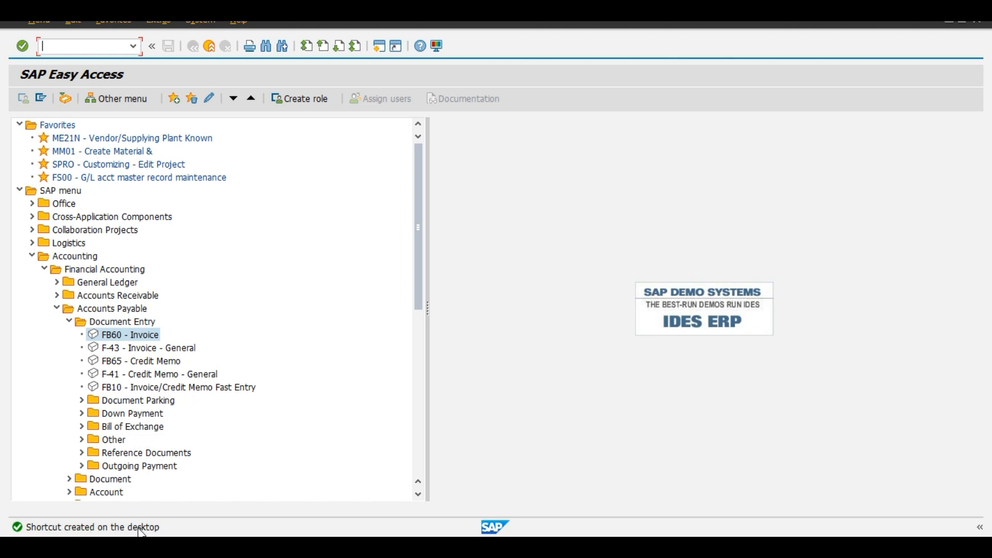
mouse_move(131, 349)
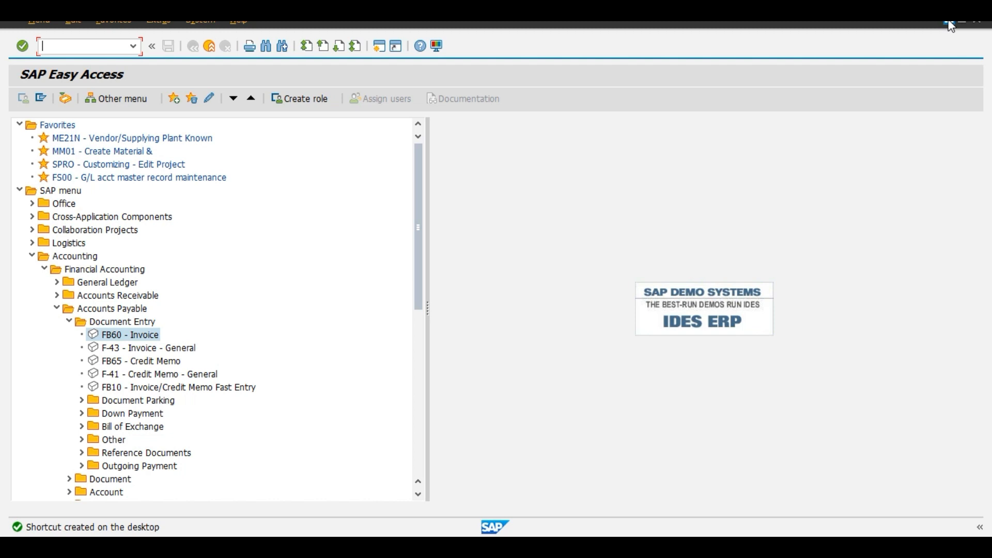
Minimize SAP GUI, launch the new Invoice desktop shortcut and allow the FB60 logon security prompt.
click(30, 255)
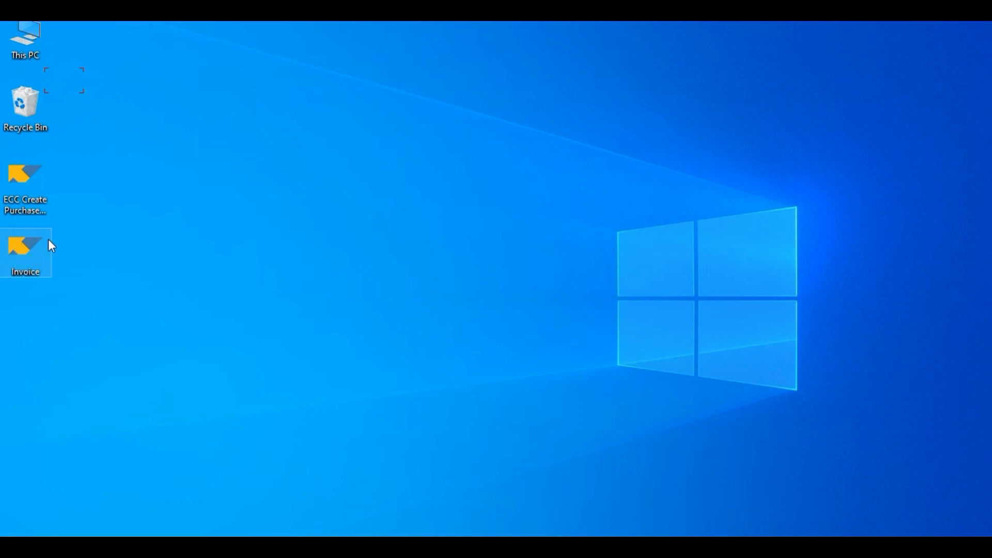
double_click(25, 247)
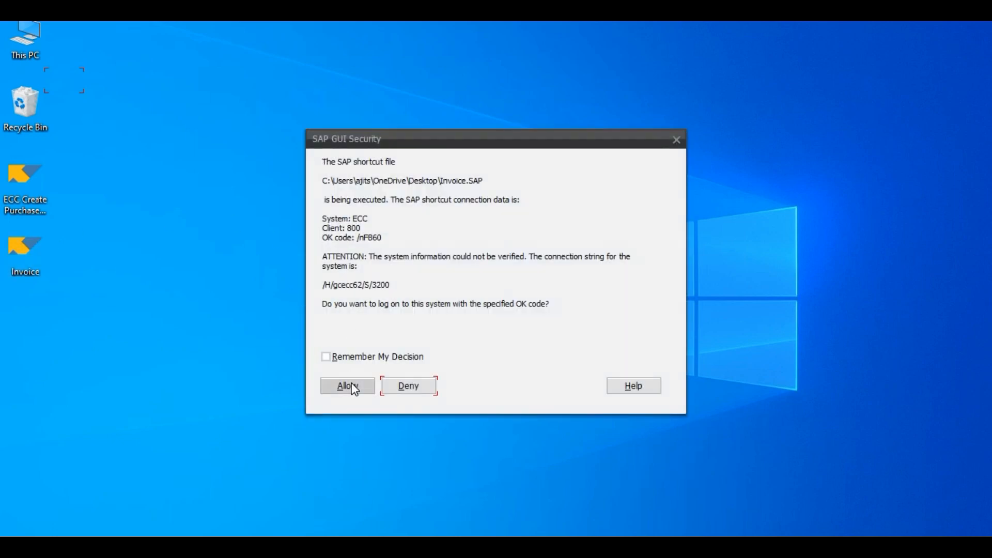
click(347, 386)
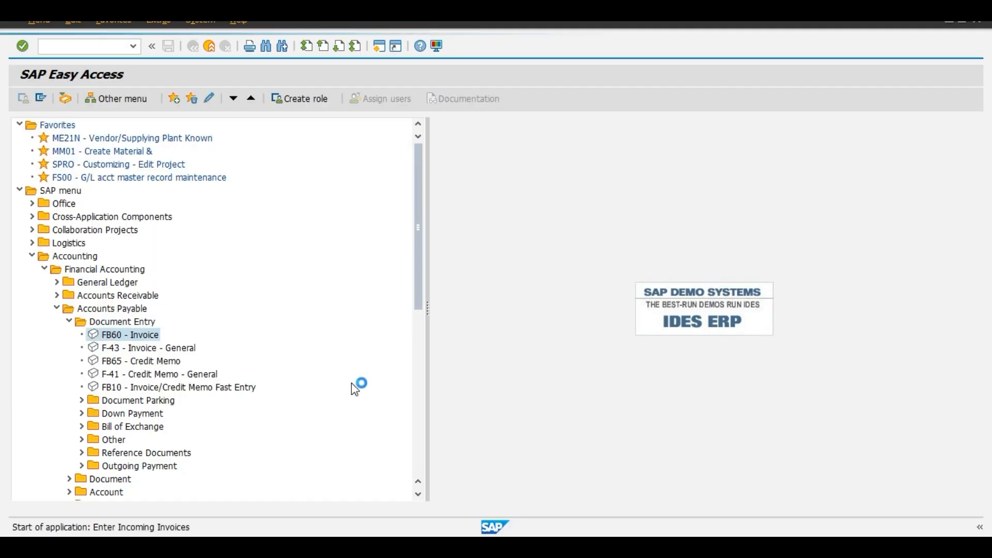
Let FB60 load the Enter Vendor Invoice screen for company code 2020.
double_click(131, 334)
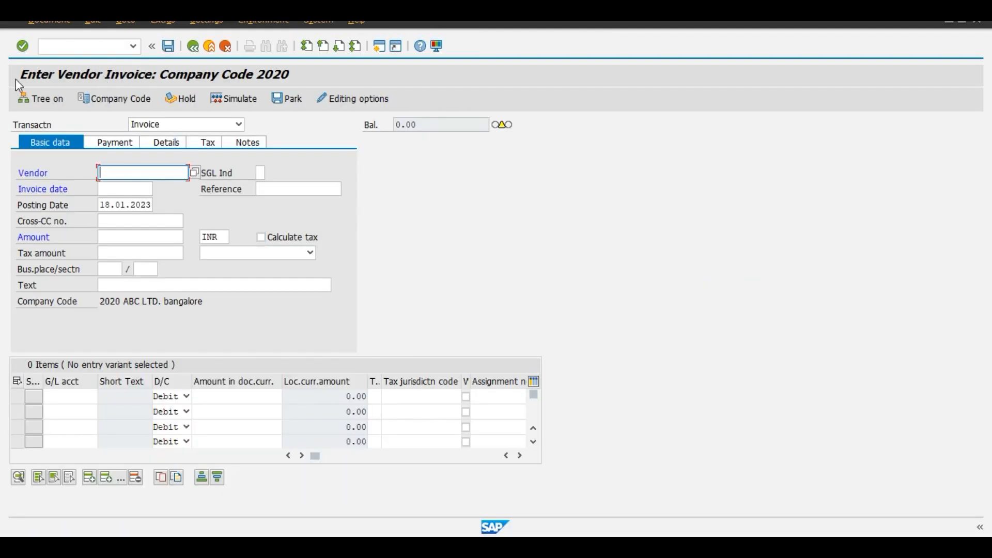
mouse_move(306, 329)
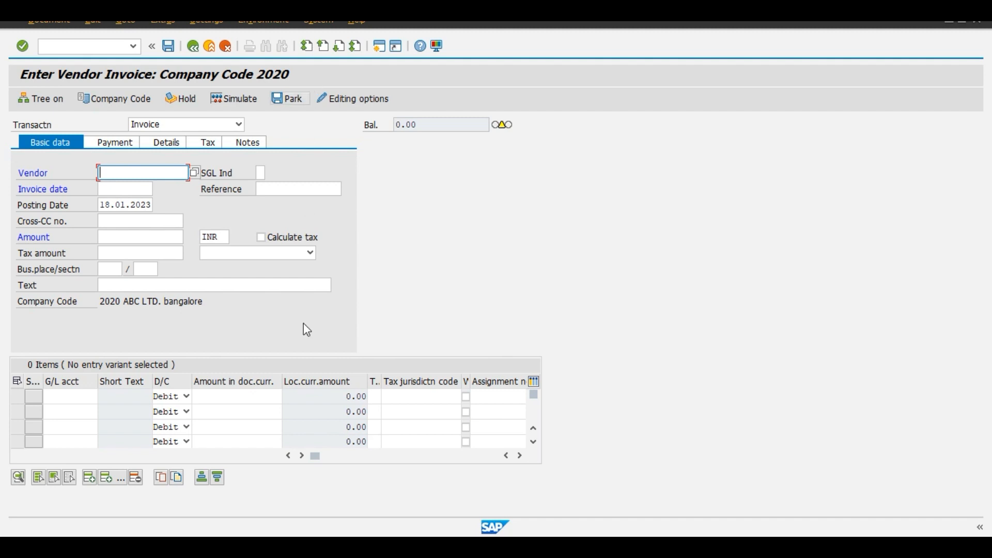
mouse_move(587, 219)
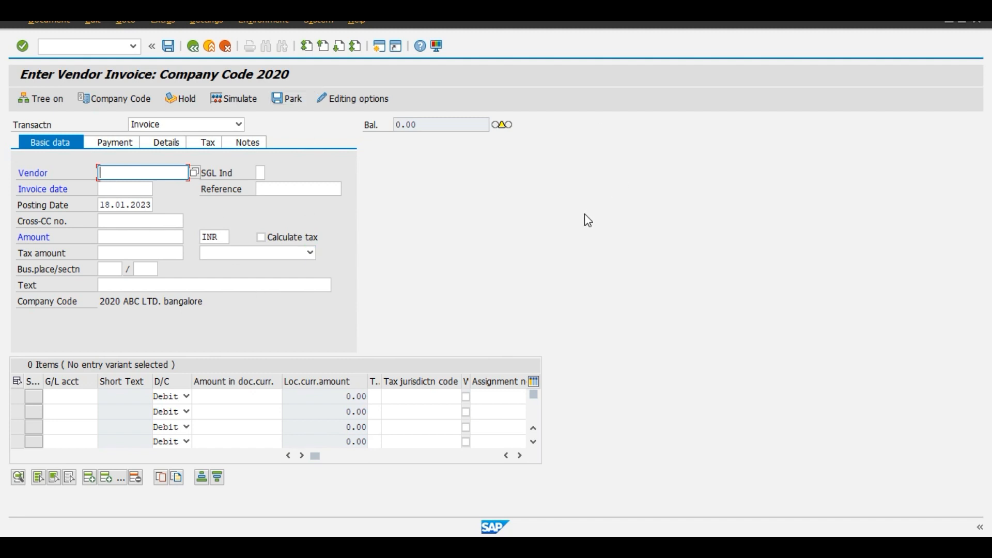